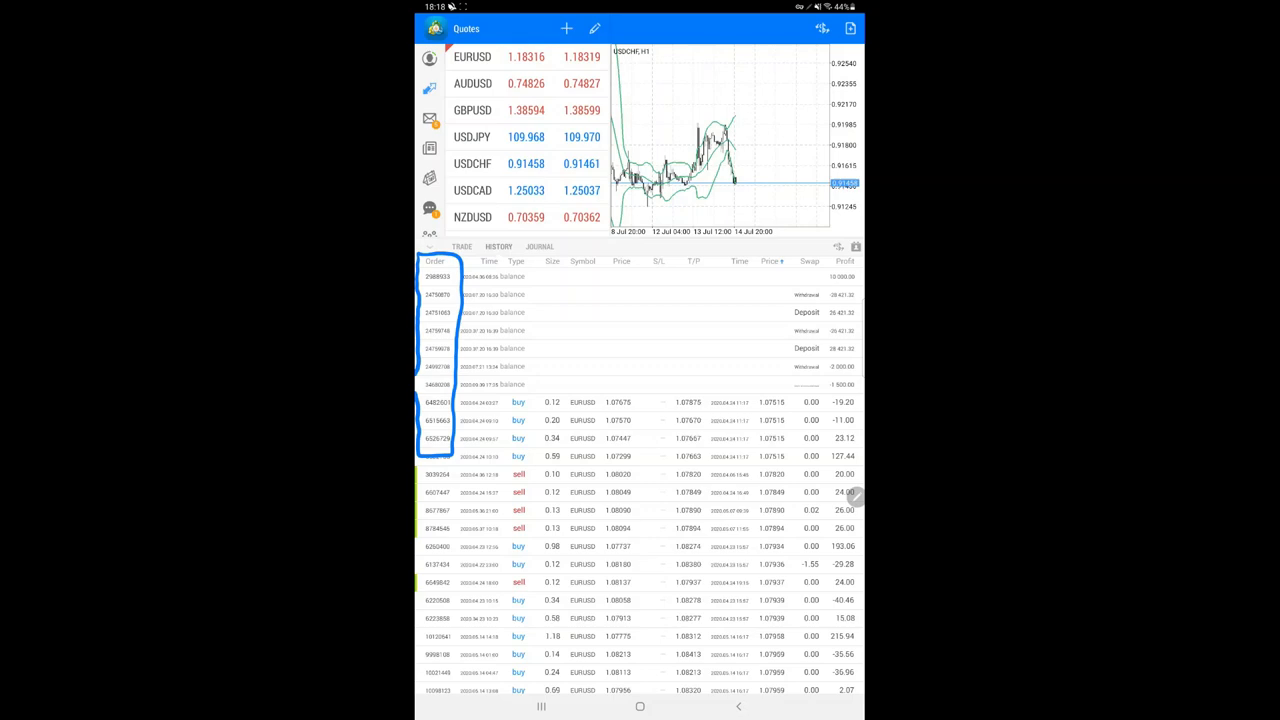
- Reach the bottom totals row of the deals list showing profit, deposit, withdrawal and balance
scroll(down, 3)
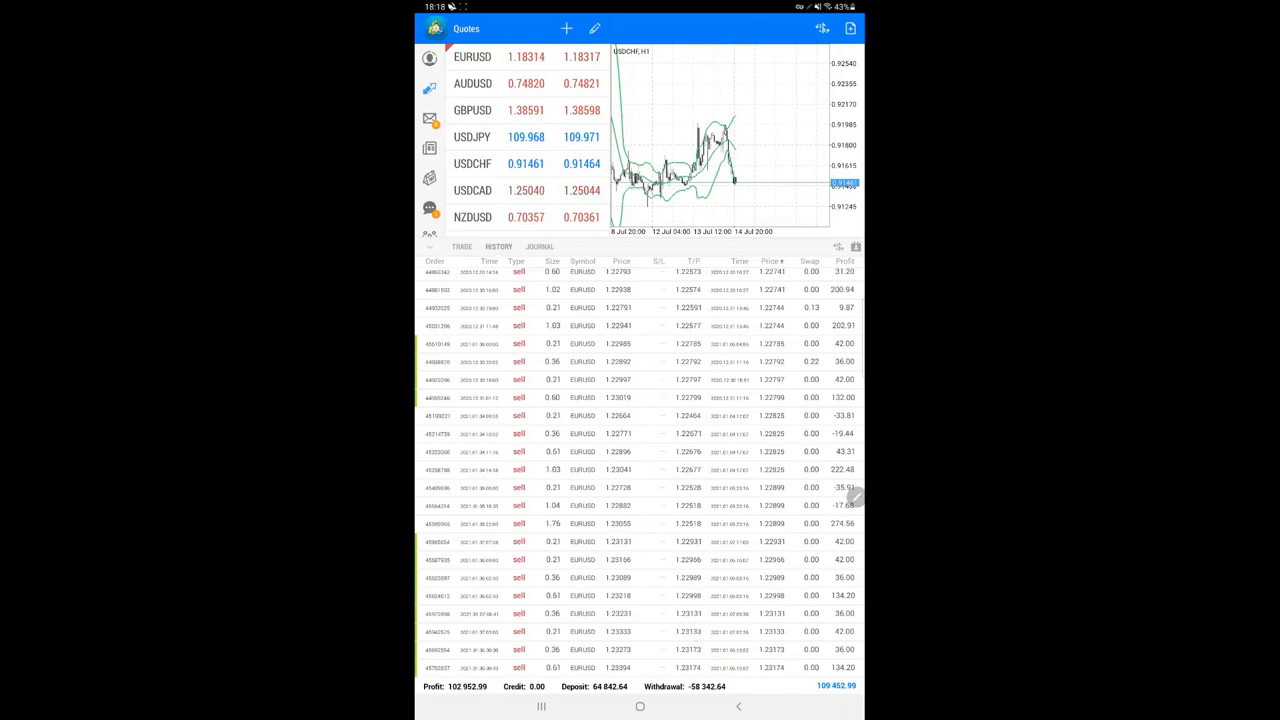
click(640, 706)
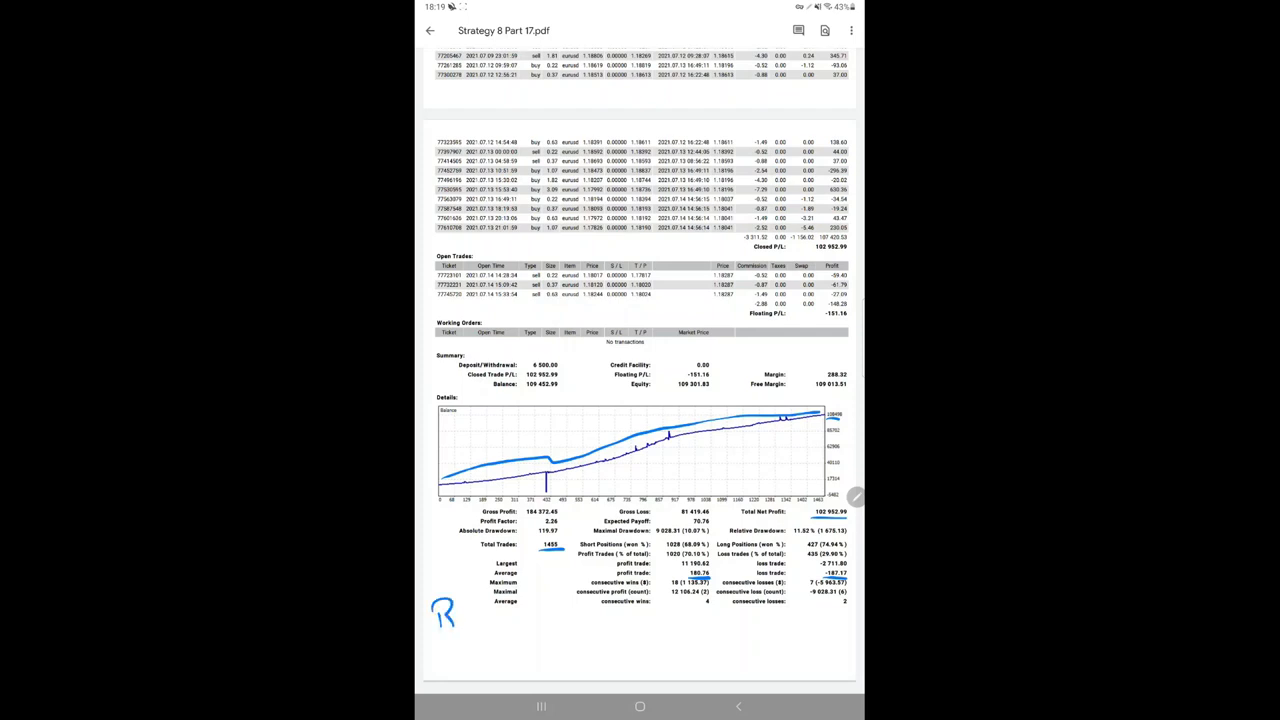
- Handwrite an 'RR:' note below the Total Trades summary on Strategy 8 Part 17.pdf
drag(460, 616, 510, 624)
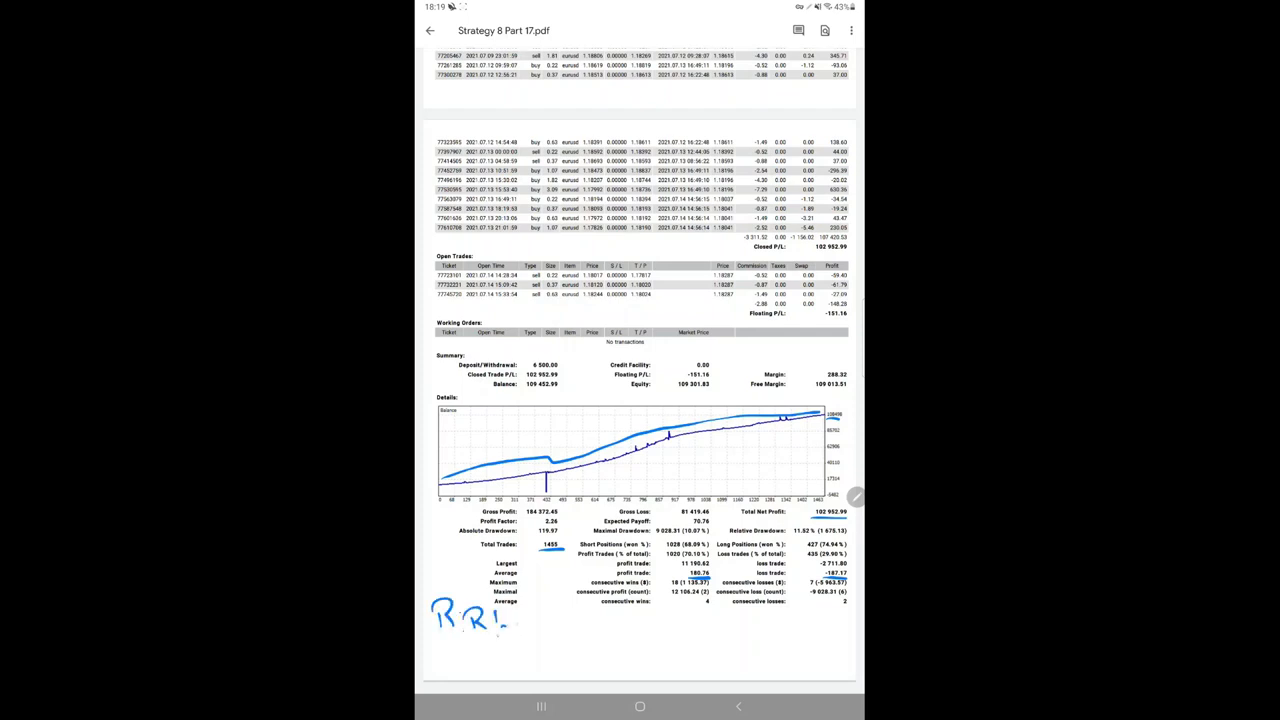